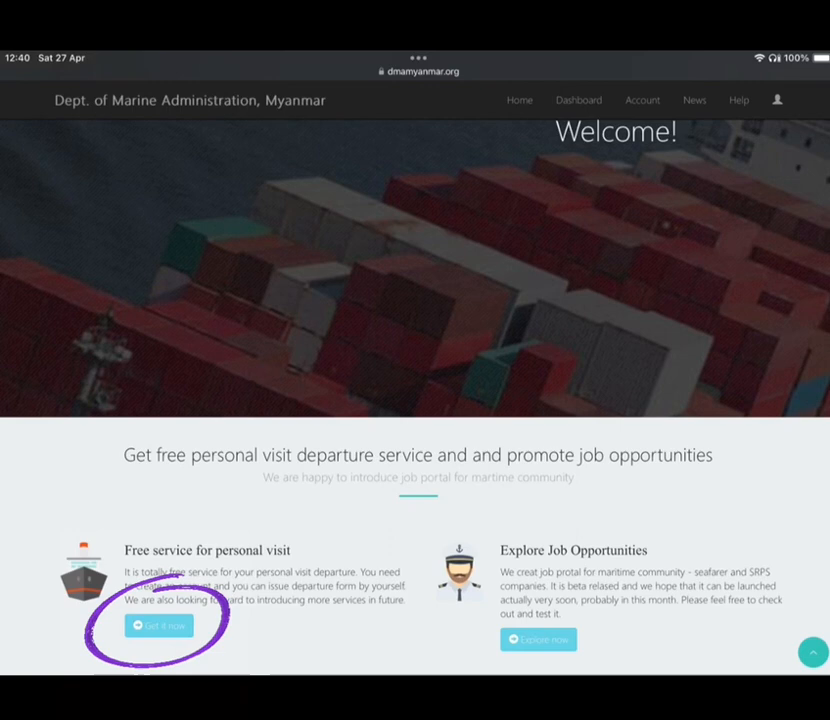
- Choose 'Get it now' for the free personal-visit departure service on the home page
left_click(159, 625)
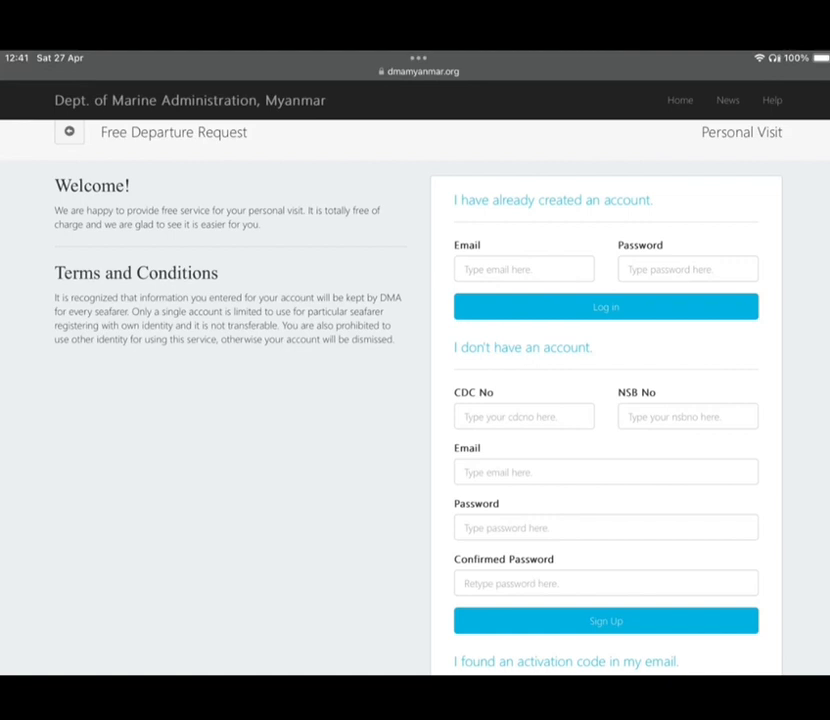
- Log in with the seafarer's email and password under 'I have already created an account'
scroll("down", 3)
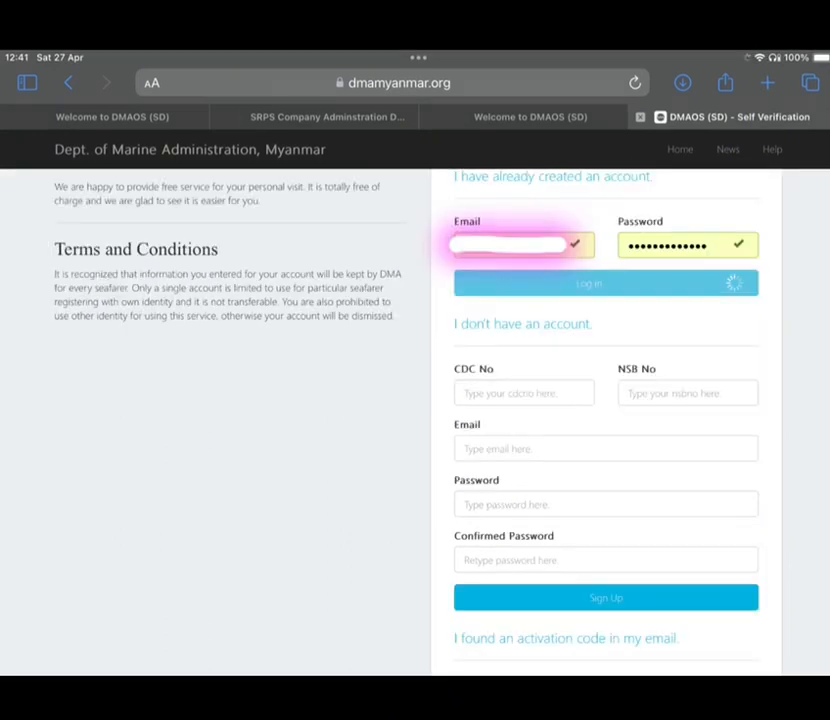
left_click(605, 283)
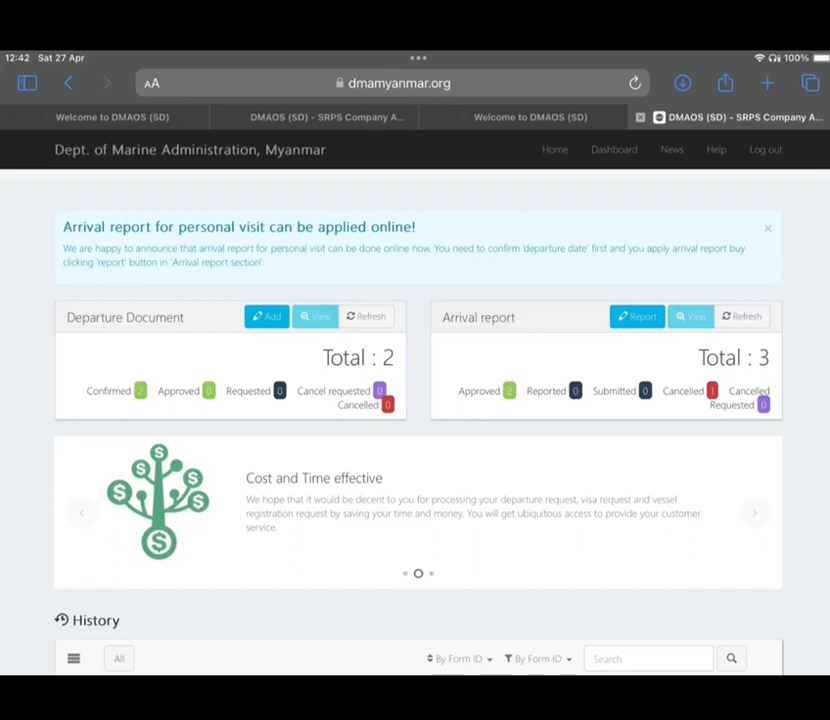
- Add a departure document with NSB No, passport, port and expected departure date, then register
left_click(265, 316)
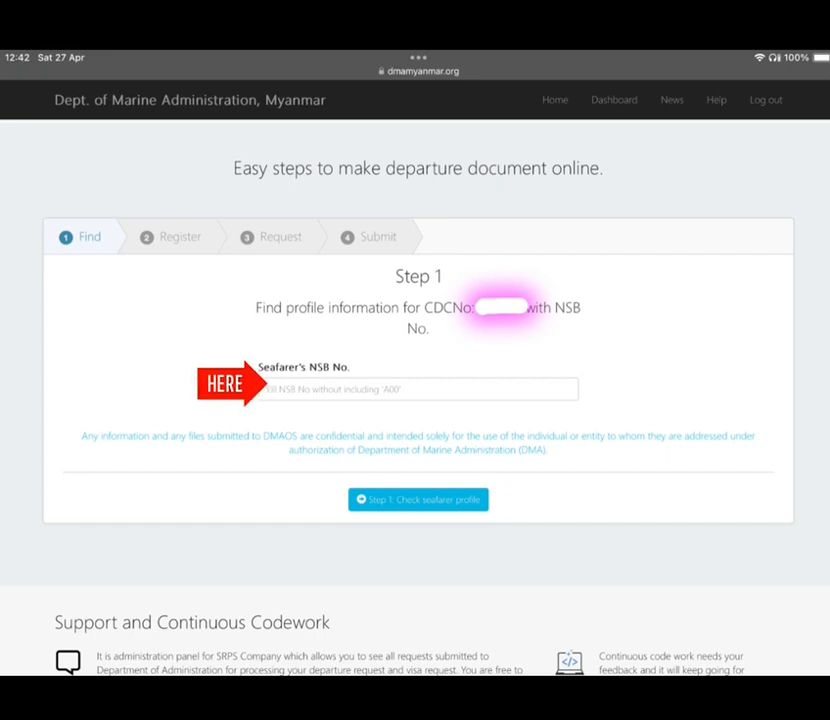
left_click(417, 499)
type("05/07/2024")
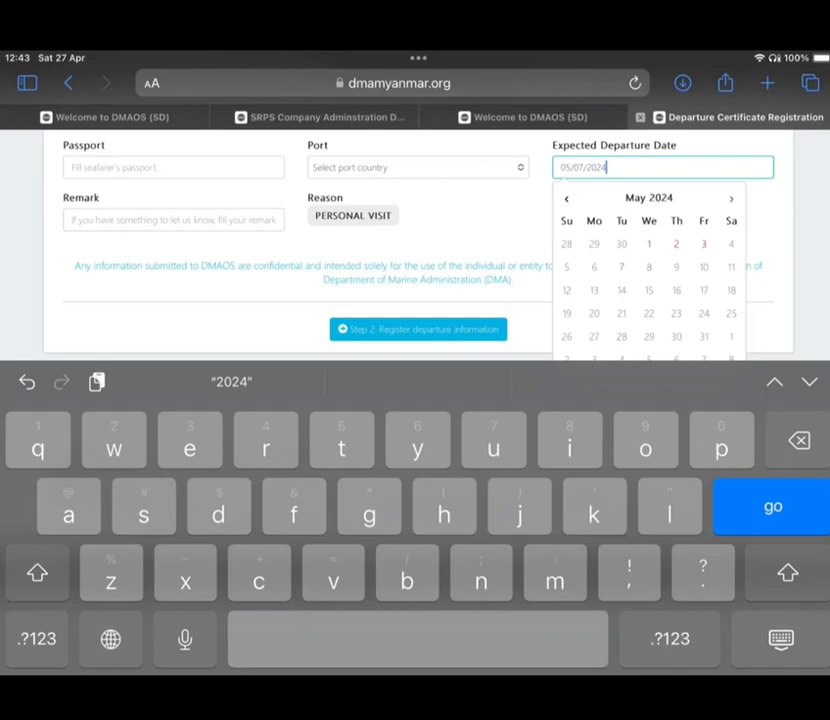
left_click(417, 329)
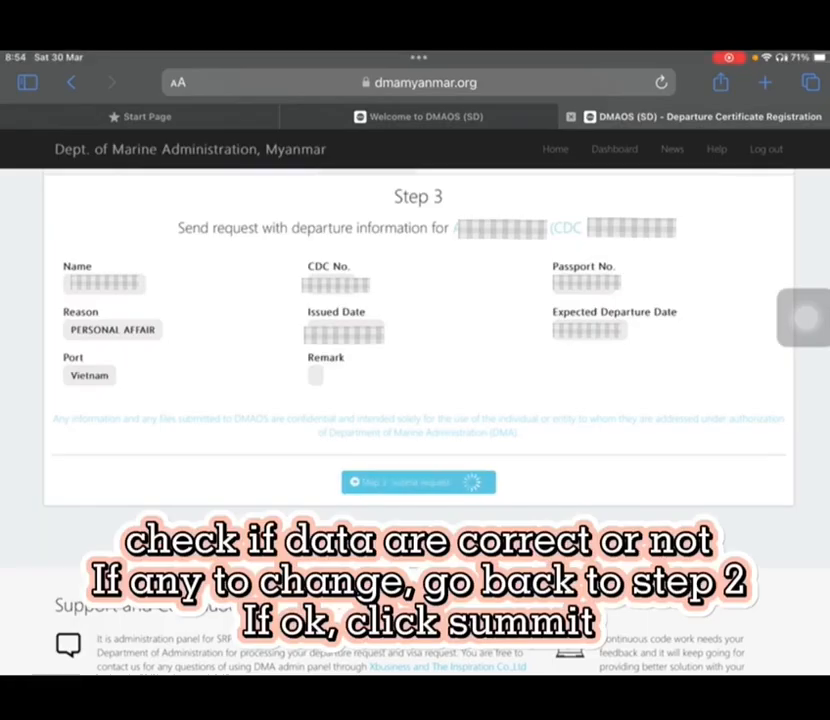
- Submit the departure request and view the departure document list showing it Approved
left_click(418, 482)
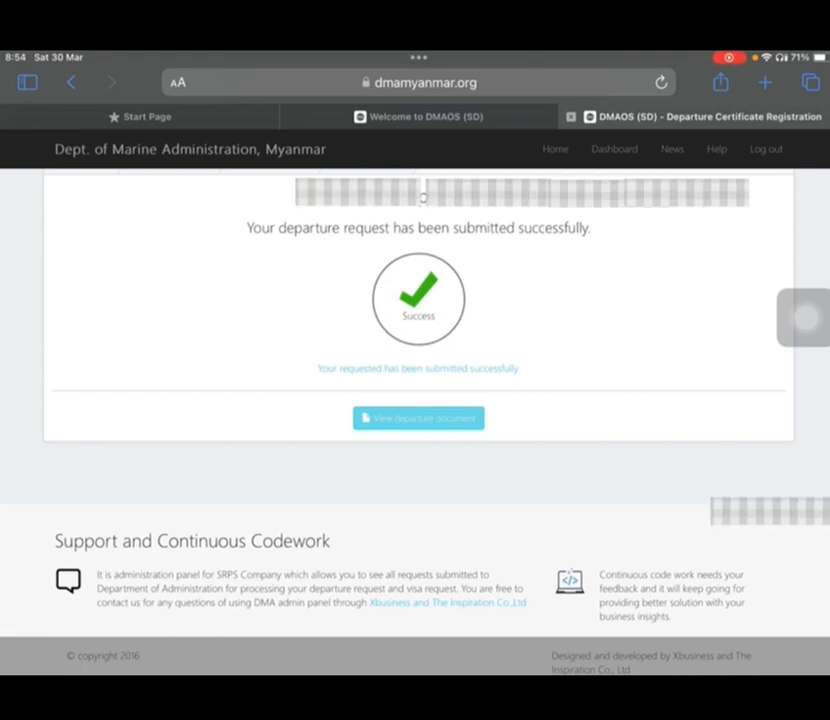
left_click(418, 418)
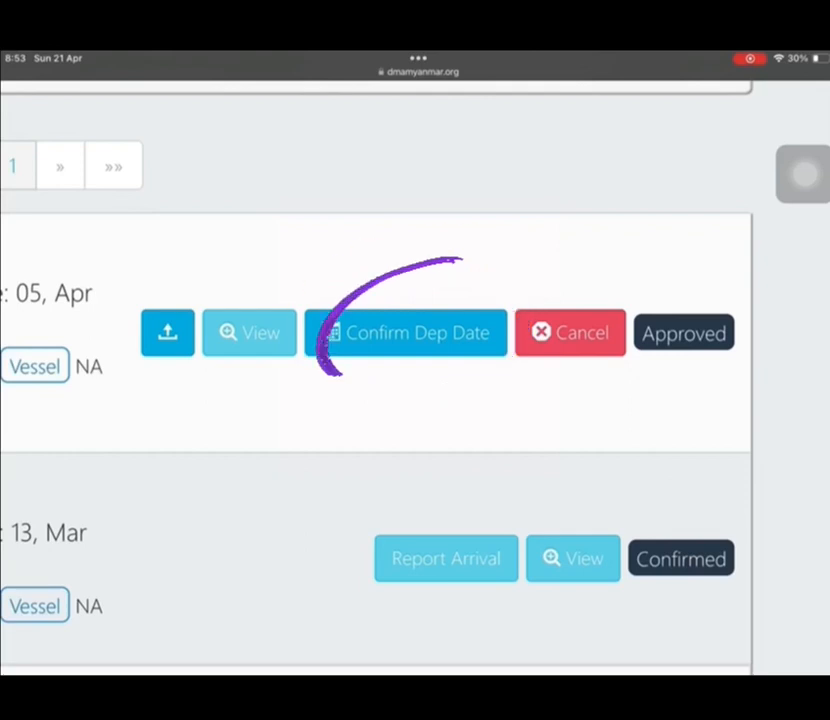
- Confirm the approved request's departure date with the testimonial checkbox ticked
left_click(406, 332)
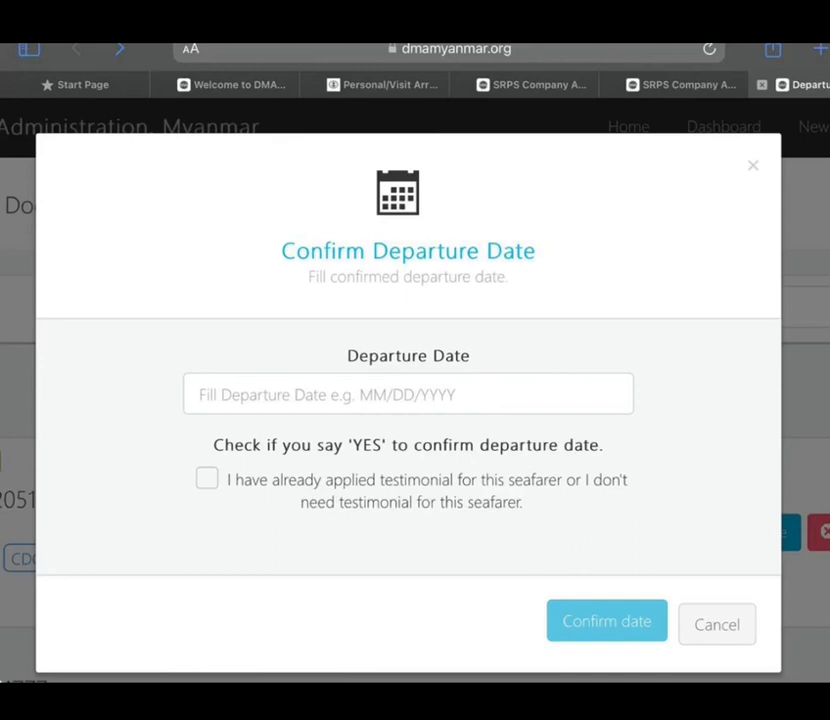
left_click(716, 624)
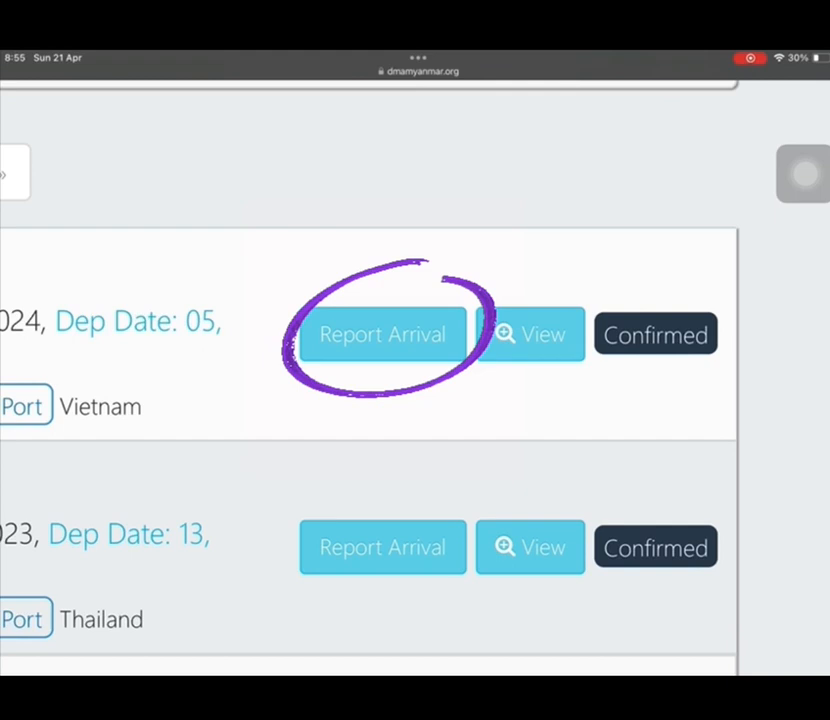
- Report arrival with sign-on 05 Apr 2024 and sign-off 21 Apr 2024, and submit
left_click(382, 334)
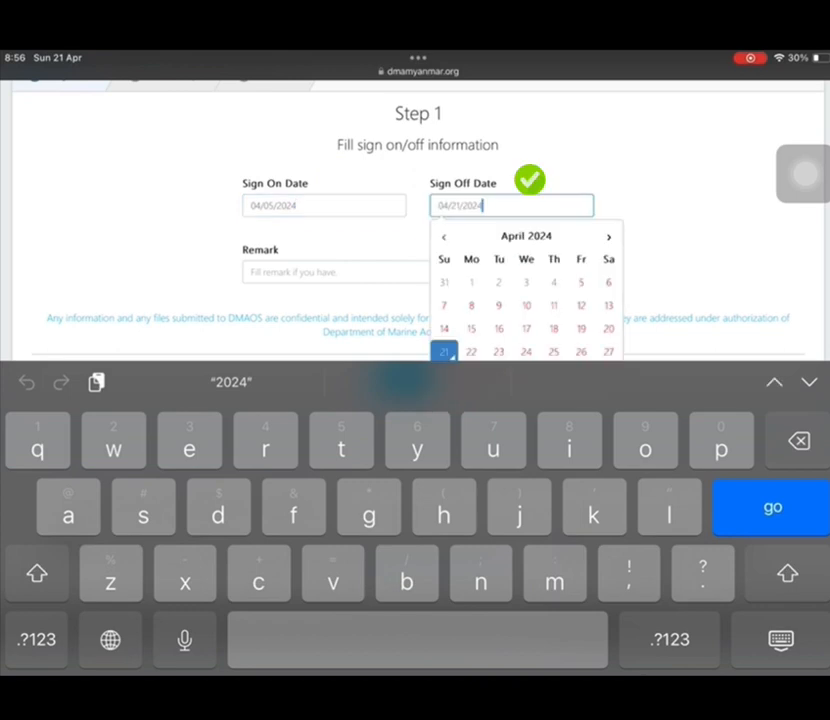
left_click(444, 351)
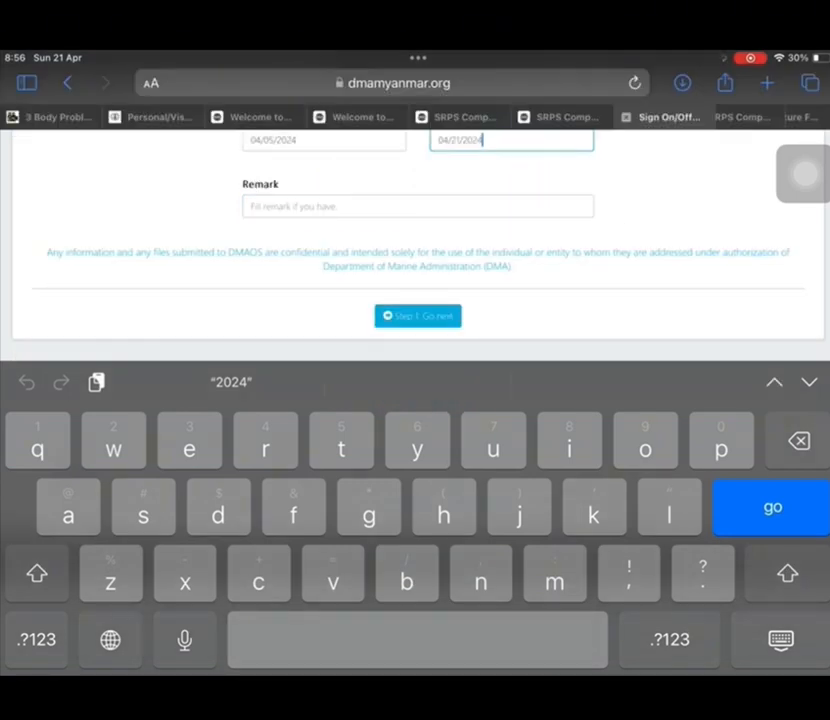
left_click(417, 315)
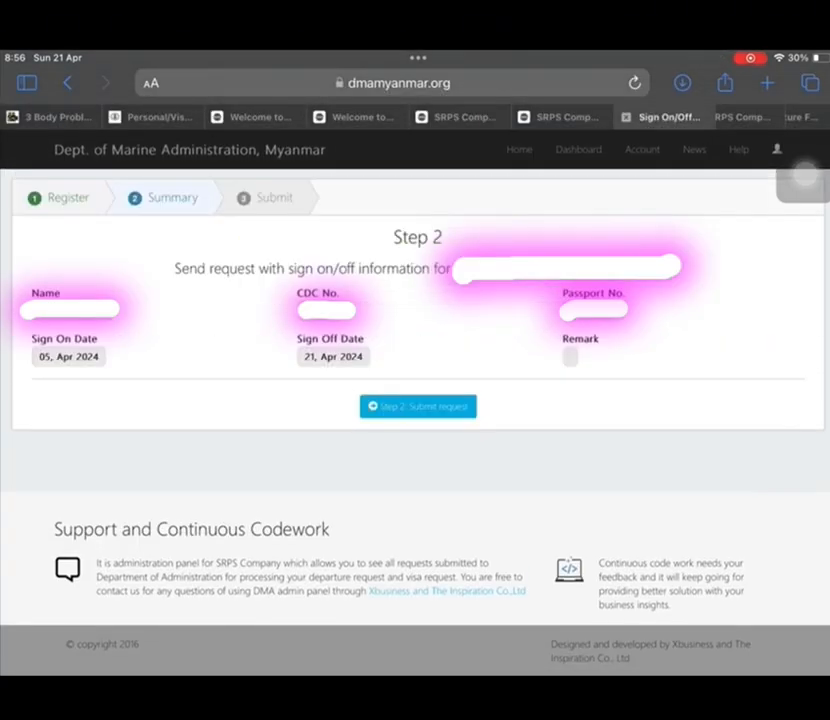
left_click(417, 406)
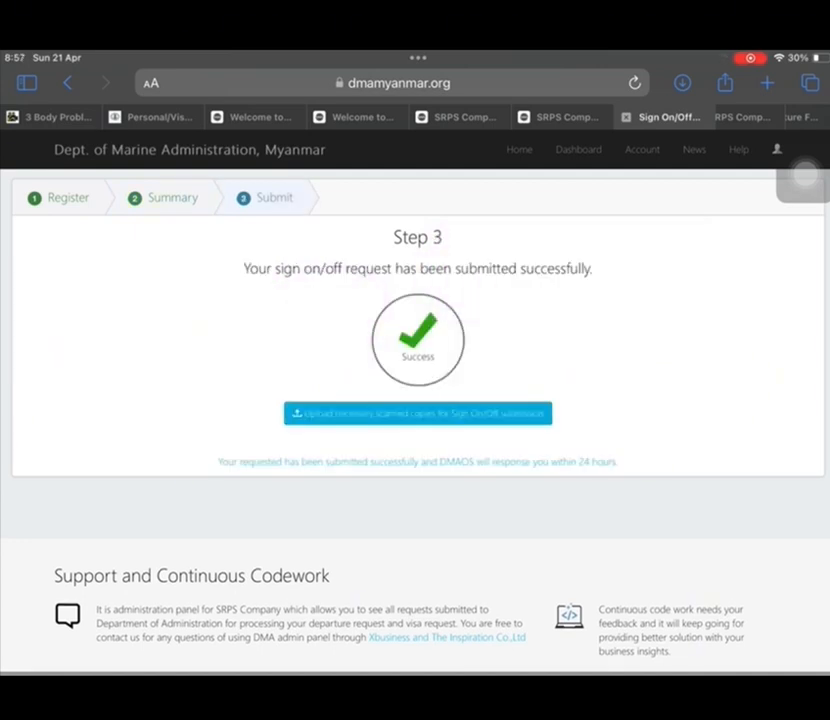
- Upload the scanned sign on/off copies, then take and upload the seafarer's photo
left_click(417, 413)
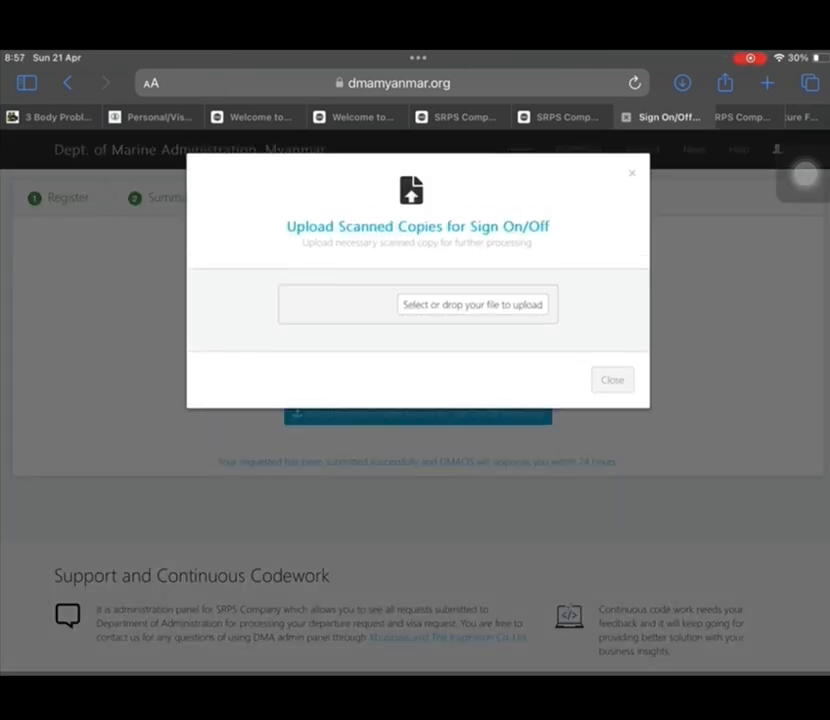
left_click(472, 305)
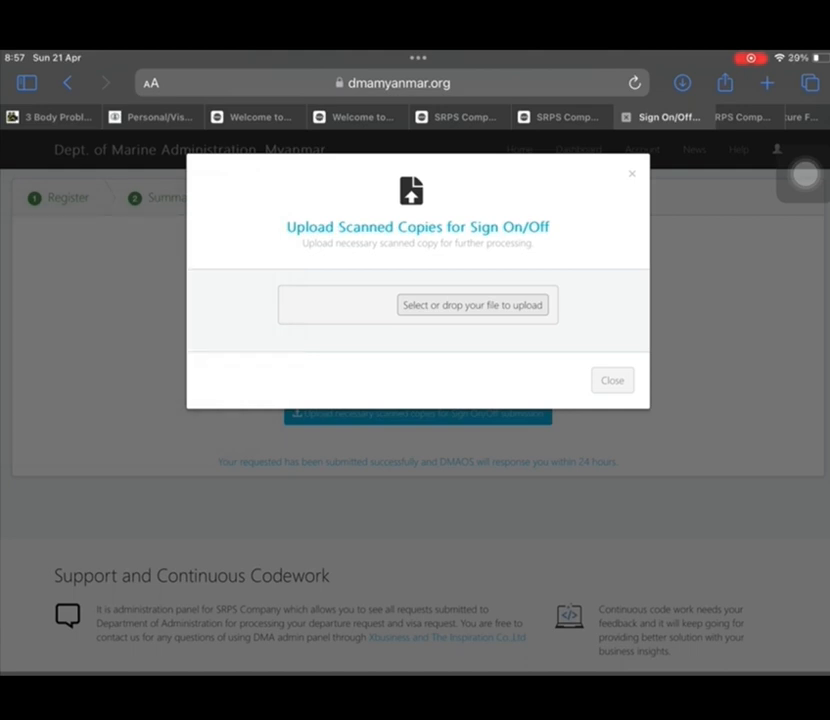
left_click(472, 305)
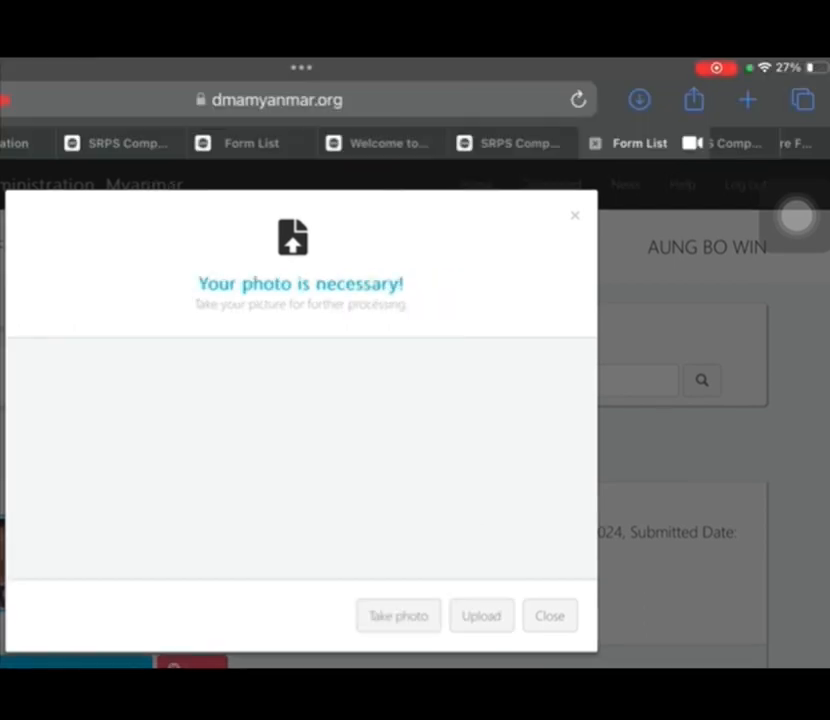
left_click(398, 615)
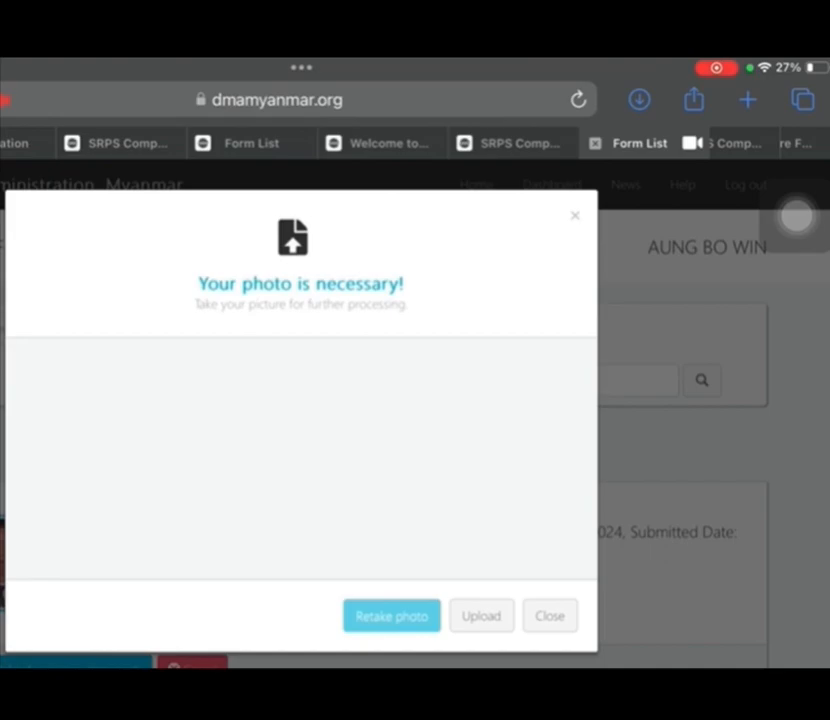
left_click(549, 615)
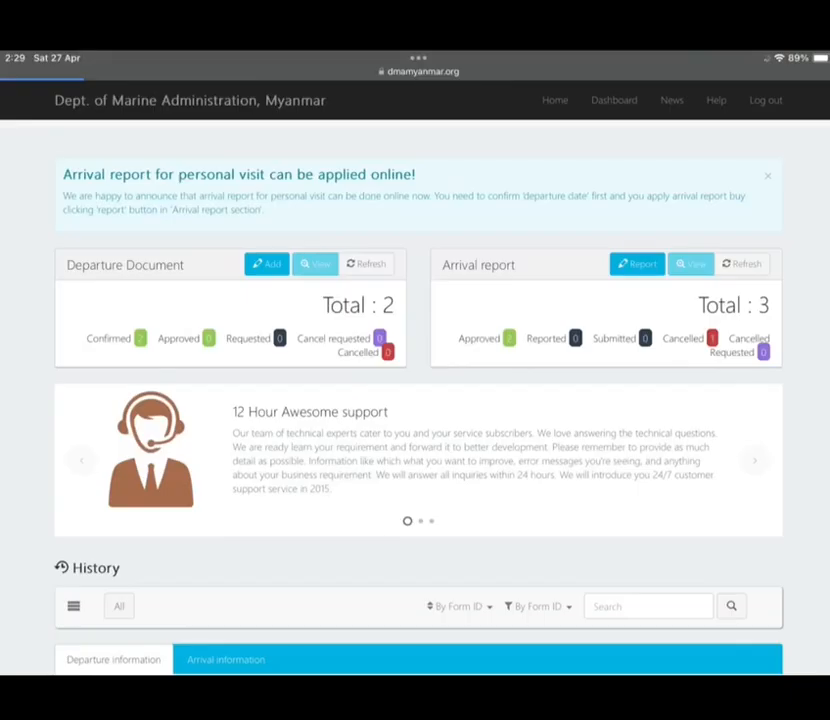